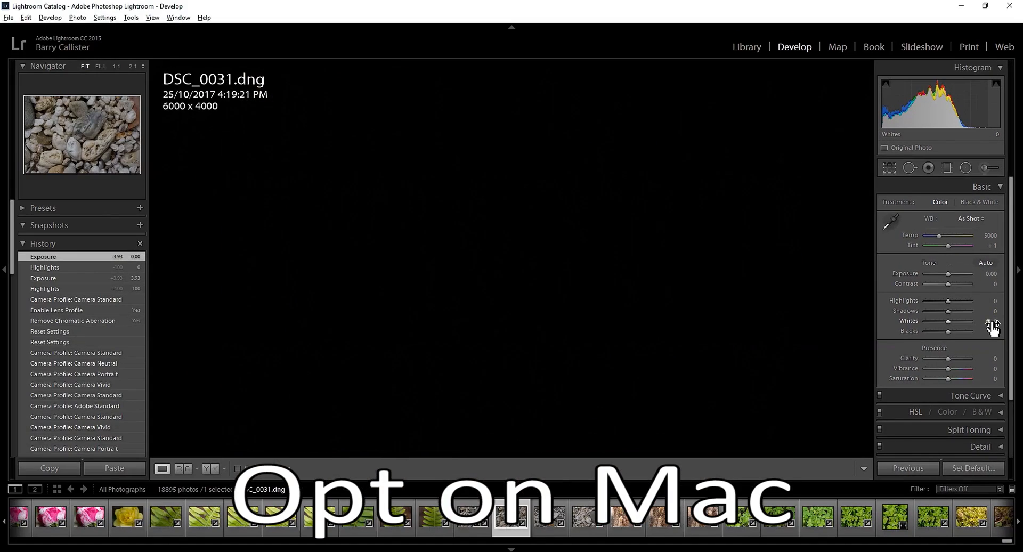
- Alt-drag Whites up to the highlight clipping point, then settle it near +60
{"action": "left_click_drag", "start_coordinate": [956, 321], "coordinate": [965, 321]}
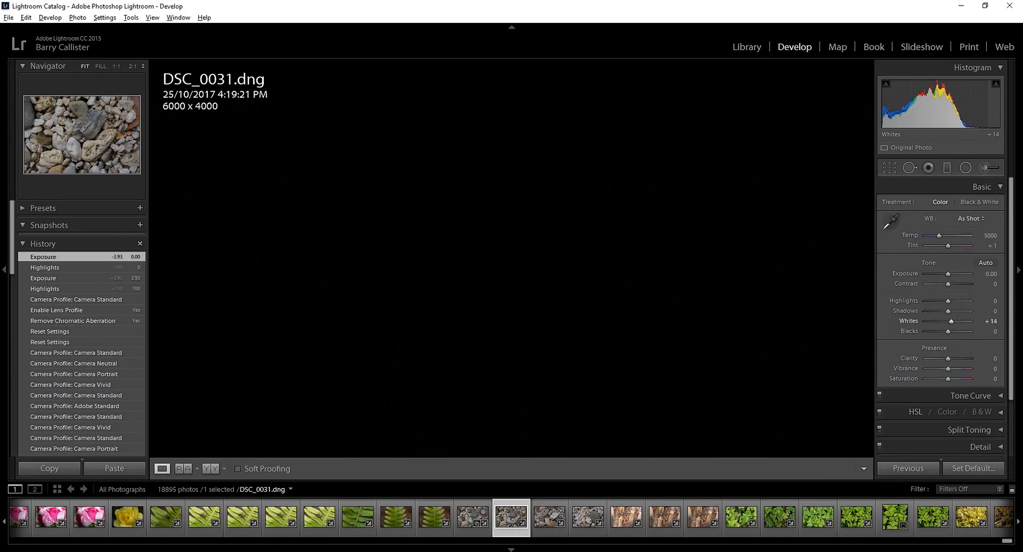
{"action": "left_click_drag", "start_coordinate": [959, 321], "coordinate": [972, 320]}
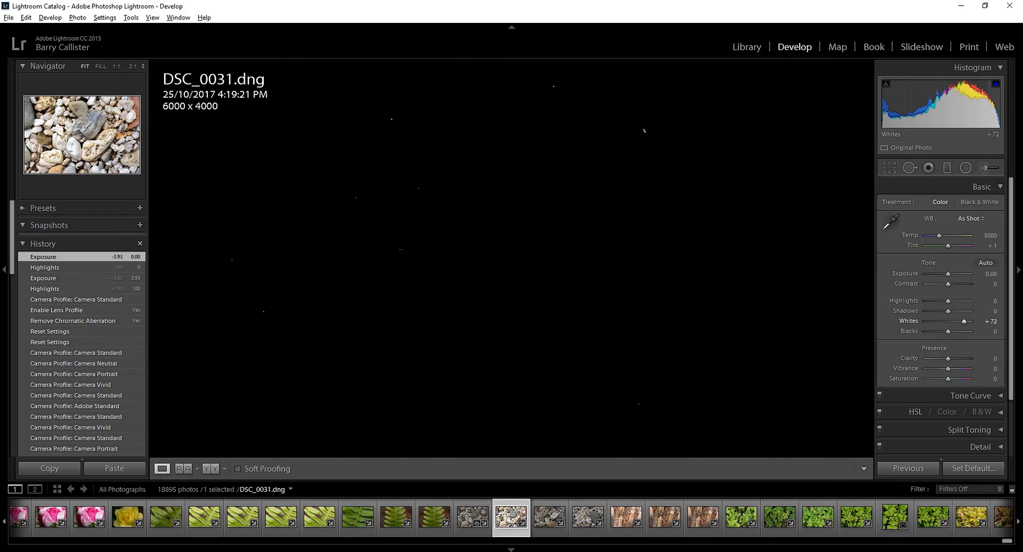
{"action": "left_click_drag", "start_coordinate": [972, 320], "coordinate": [963, 320]}
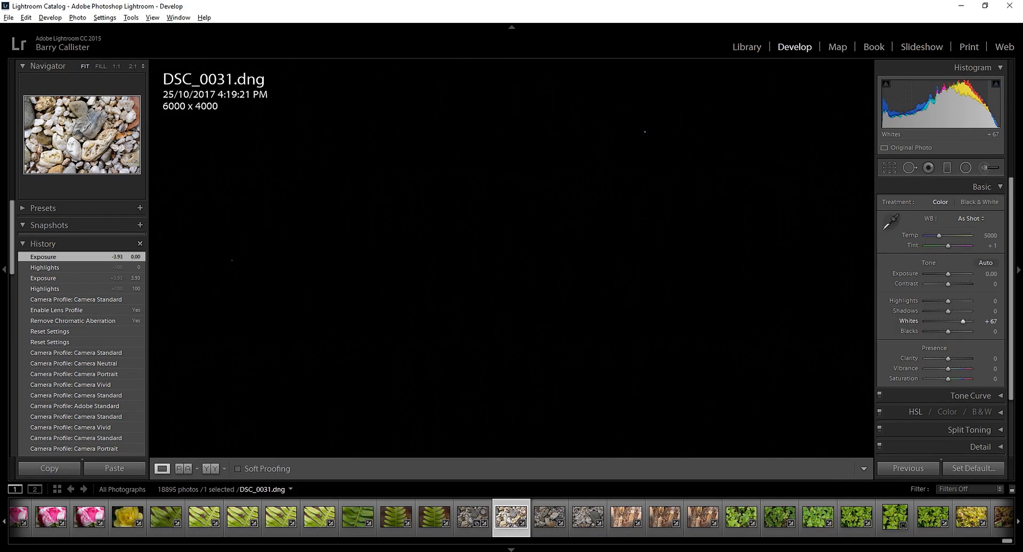
{"action": "left_click_drag", "start_coordinate": [964, 321], "coordinate": [962, 320]}
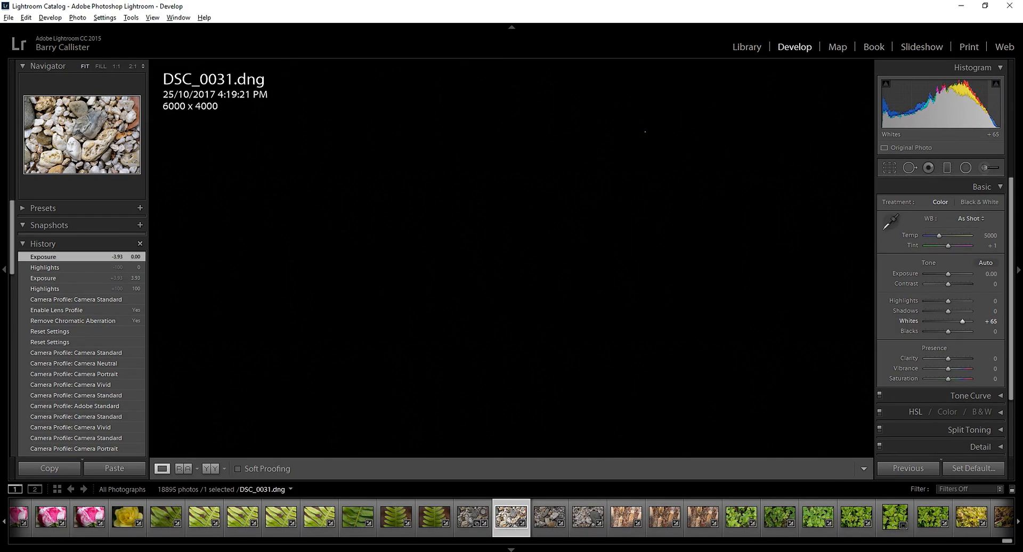
{"action": "left_click_drag", "start_coordinate": [965, 321], "coordinate": [961, 321]}
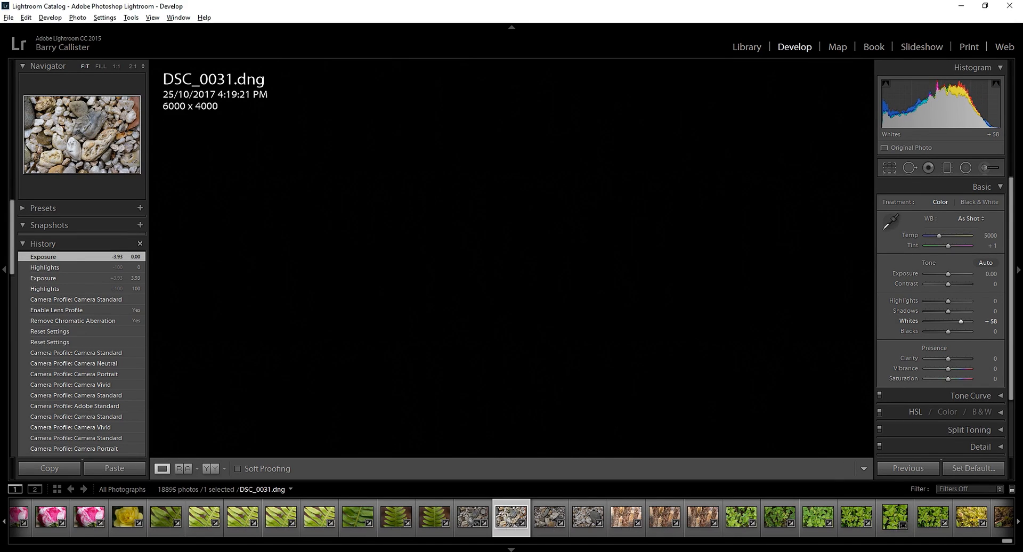
{"action": "left_click_drag", "start_coordinate": [960, 320], "coordinate": [963, 320]}
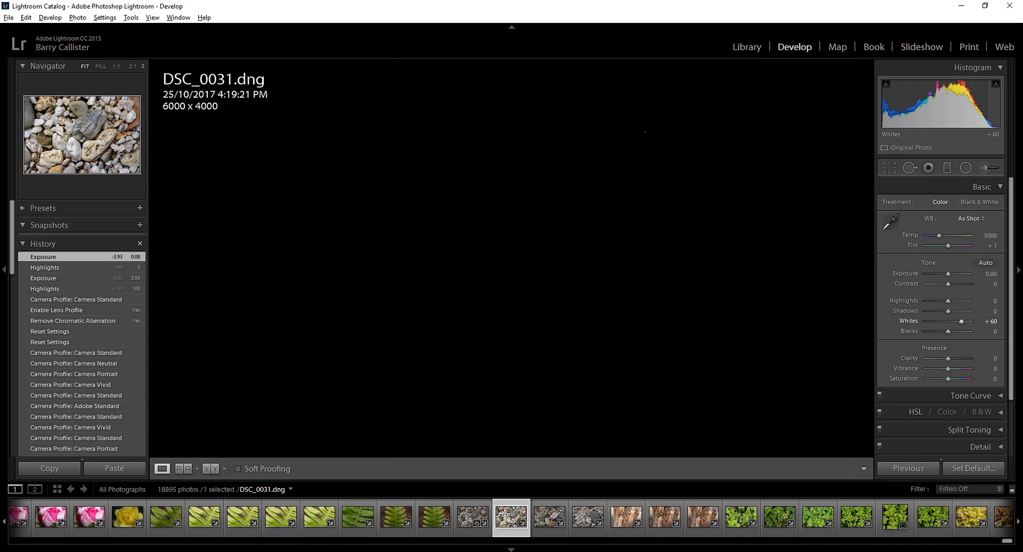
{"action": "left_click_drag", "start_coordinate": [966, 320], "coordinate": [961, 321]}
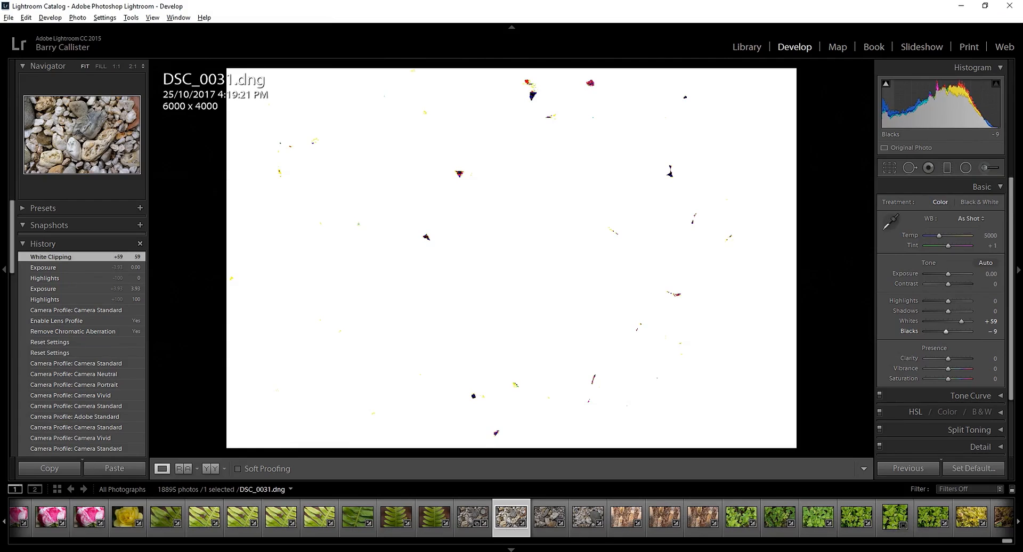
- Drag Blacks left to preview shadow clipping, then settle it at -6
{"action": "left_click_drag", "start_coordinate": [966, 331], "coordinate": [956, 331]}
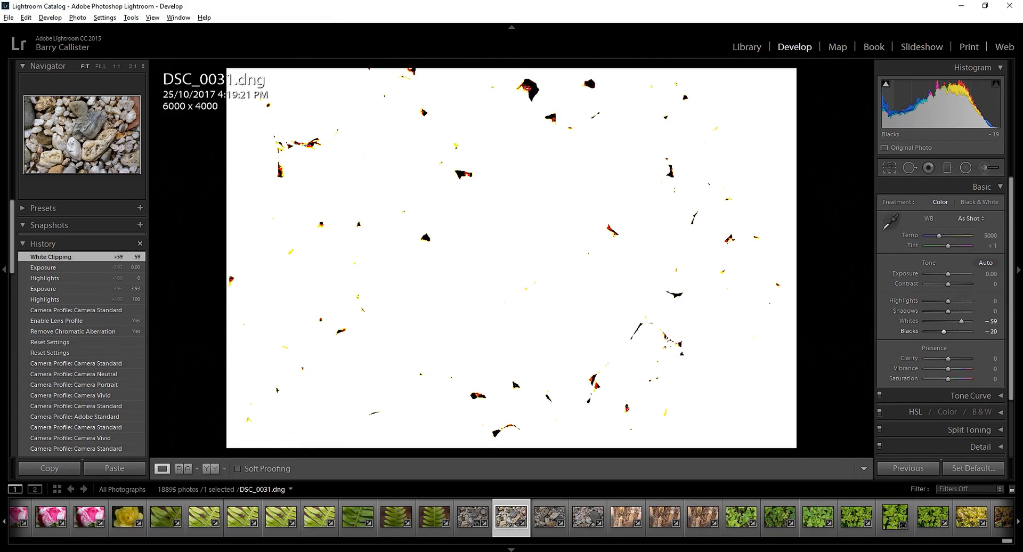
{"action": "left_click_drag", "start_coordinate": [960, 332], "coordinate": [969, 332]}
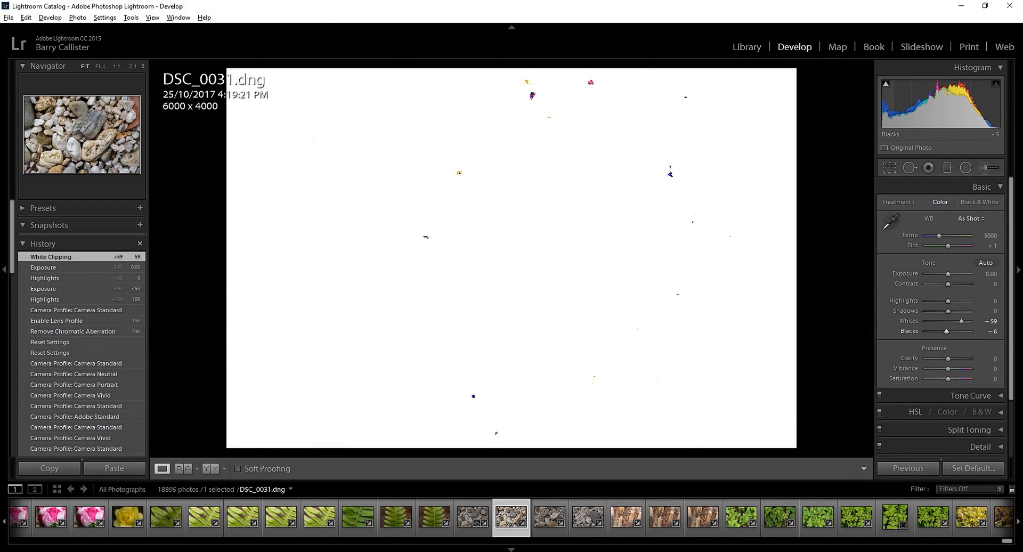
{"action": "left_click_drag", "start_coordinate": [969, 331], "coordinate": [965, 331]}
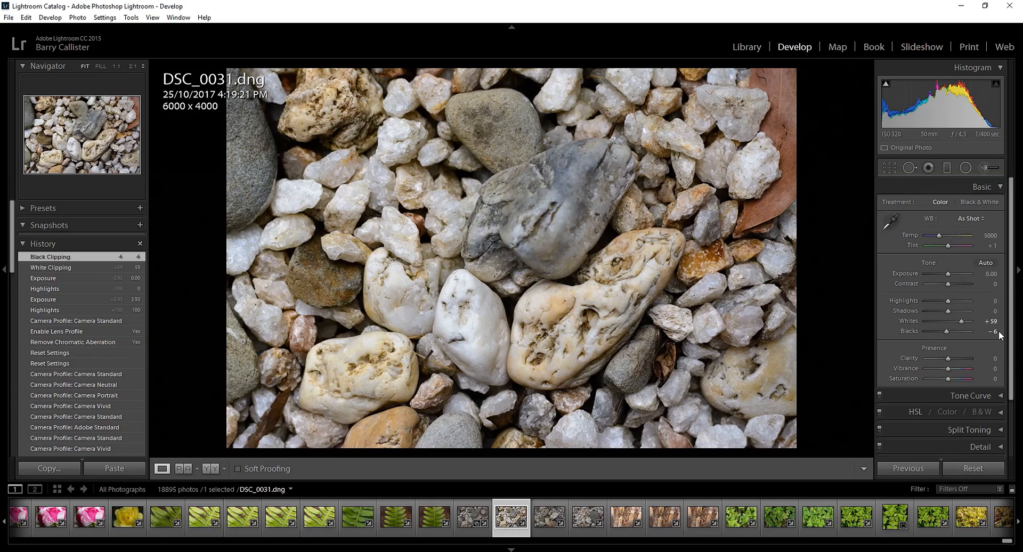
{"action": "mouse_move", "coordinate": [886, 85]}
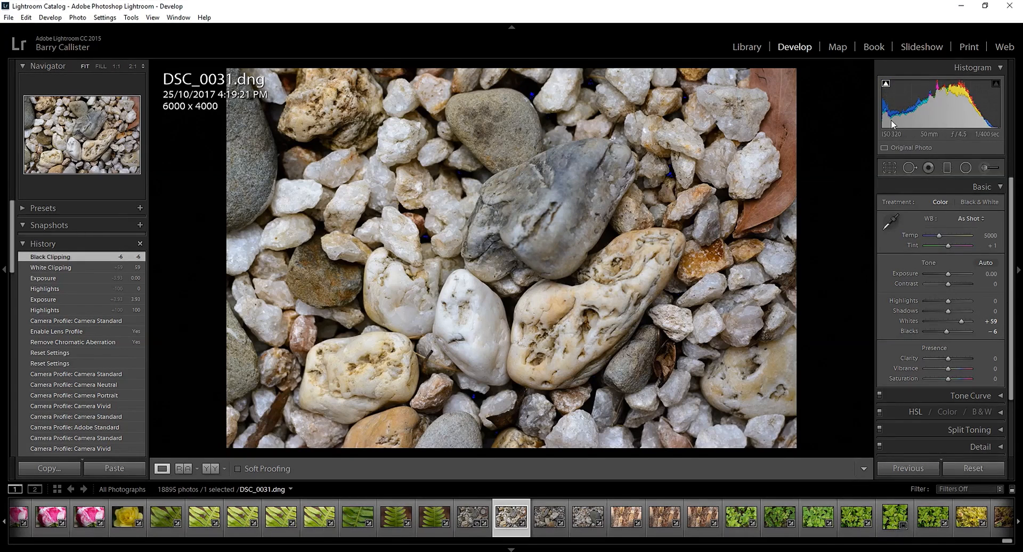
{"action": "mouse_move", "coordinate": [886, 83]}
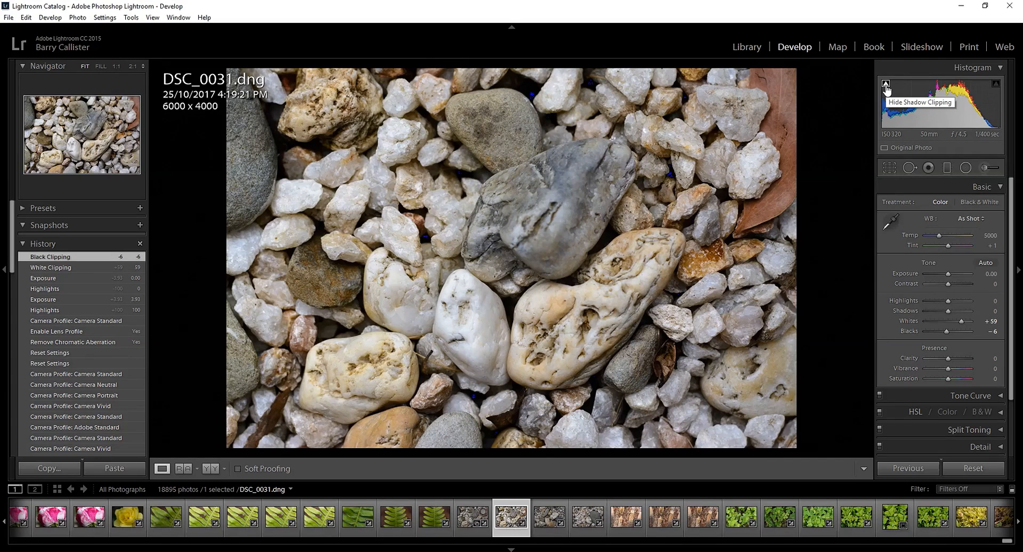